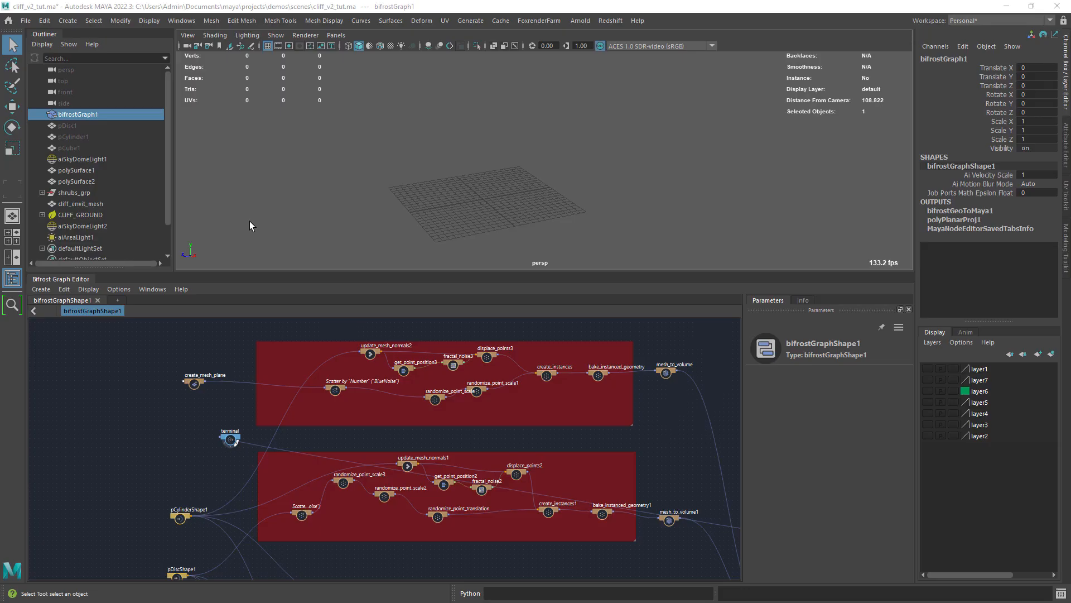
mouse_move(211, 404)
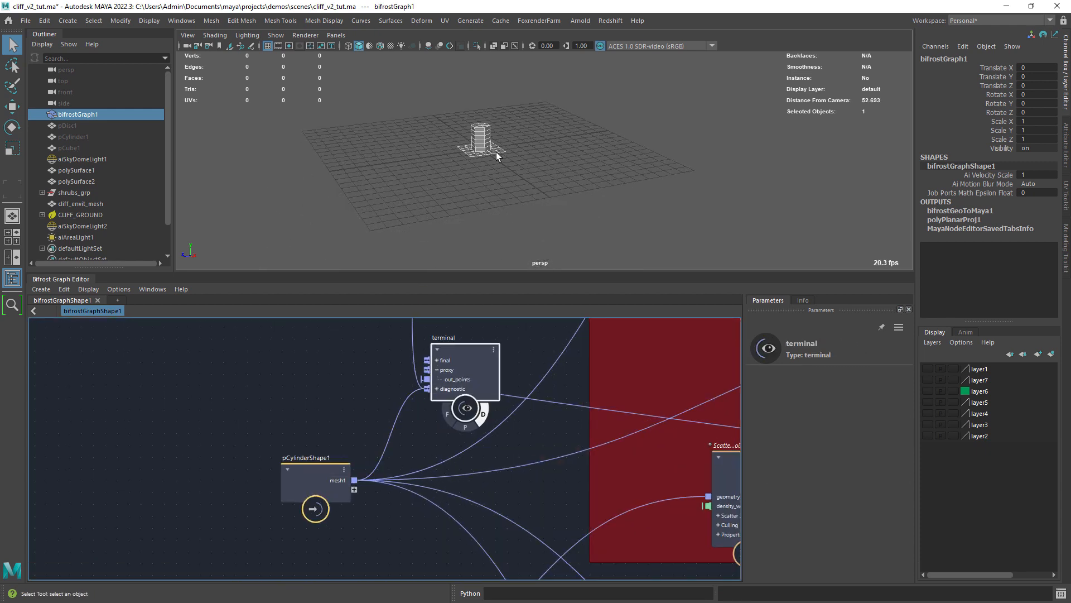
Step: Inspect the scatter_points node feeding the terminal so the instanced cylinder stack displays
click(315, 478)
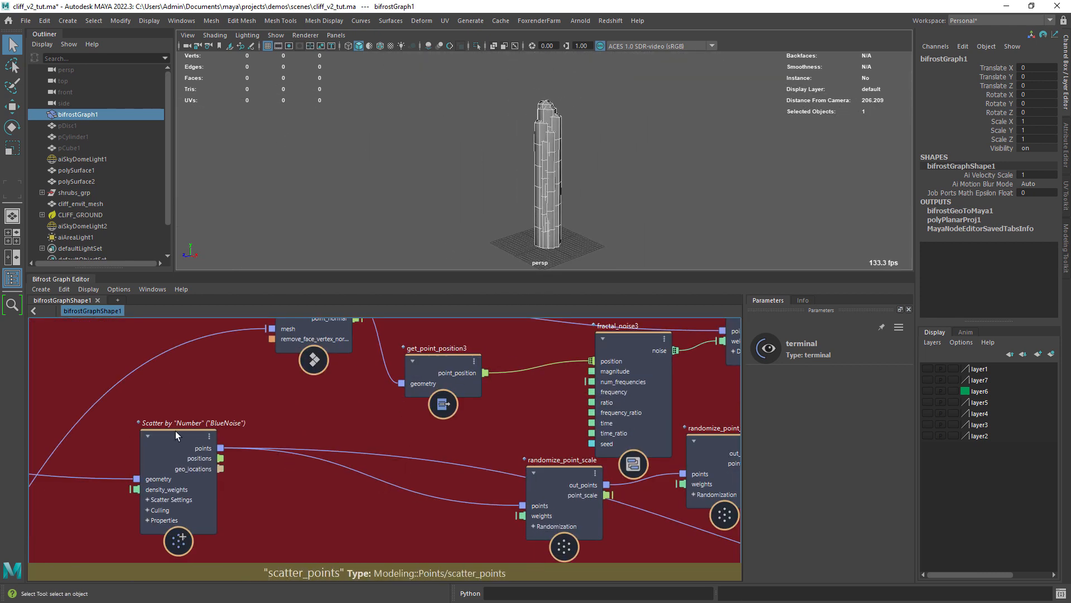
Step: Hide bifrostGraph1 and select pCylinder1 to reveal the source cylinder and disc inputs
click(177, 436)
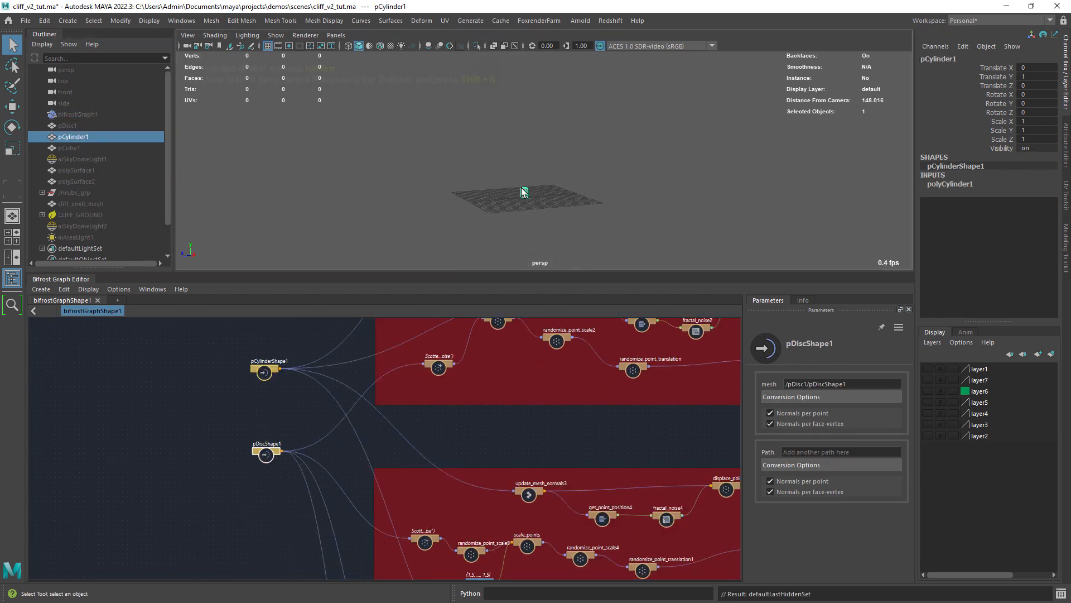
Step: Review fractal_noise2 displacement and feed a mesh_to_volume node into the terminal
click(67, 125)
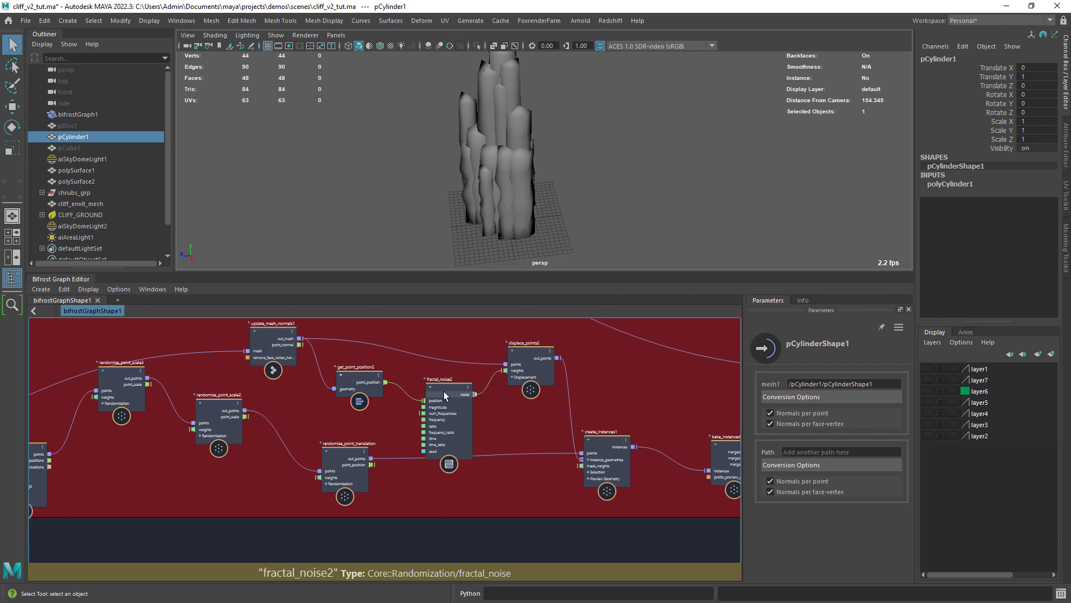
click(529, 370)
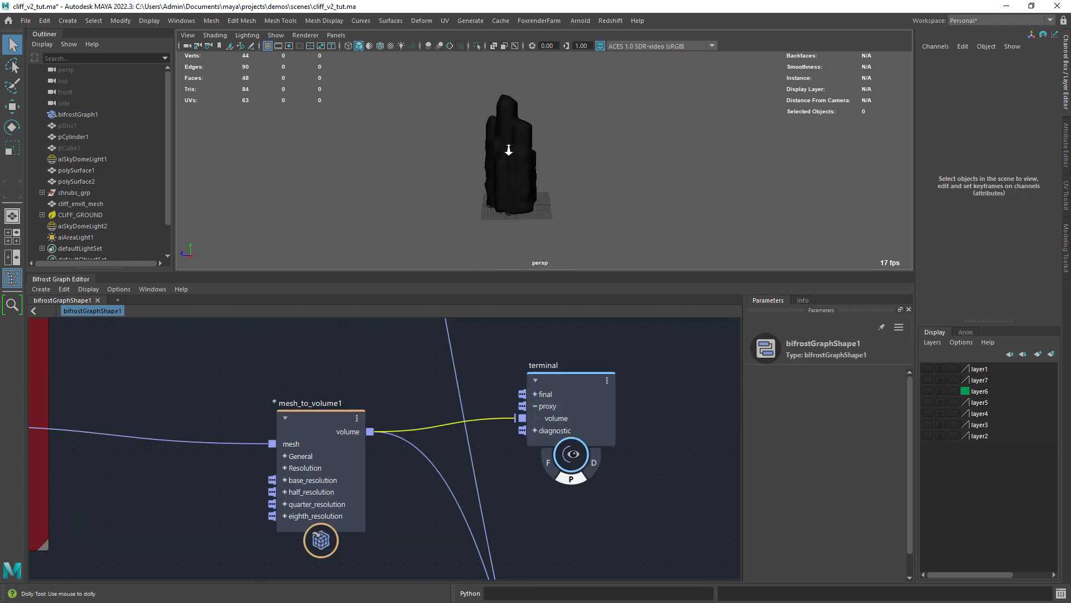
Step: Set mesh_to_volume1's Resolution Detail Size to 0.5
click(320, 403)
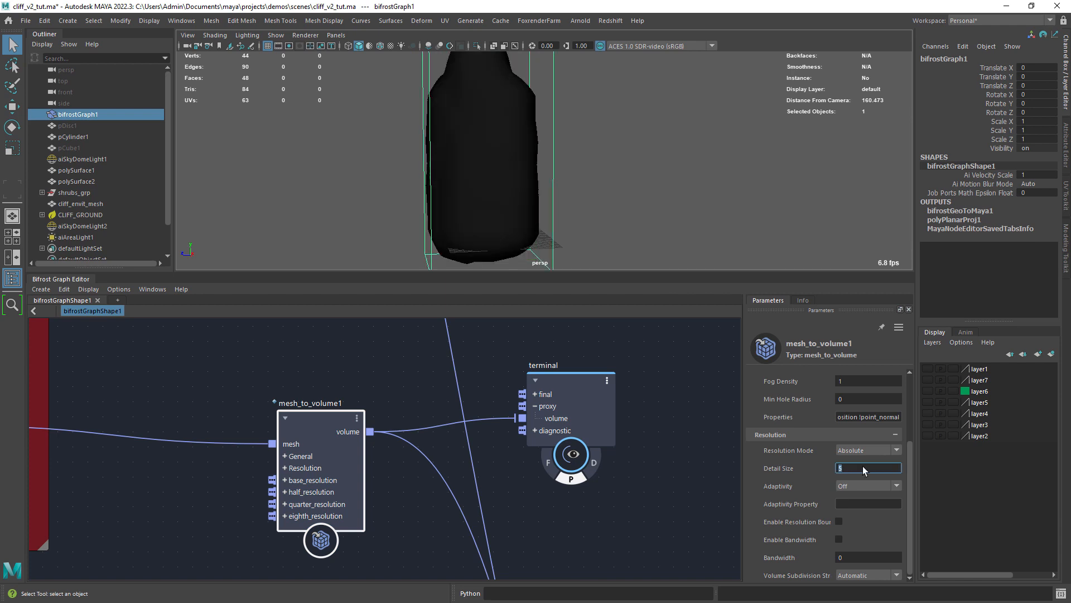
text(0.5)
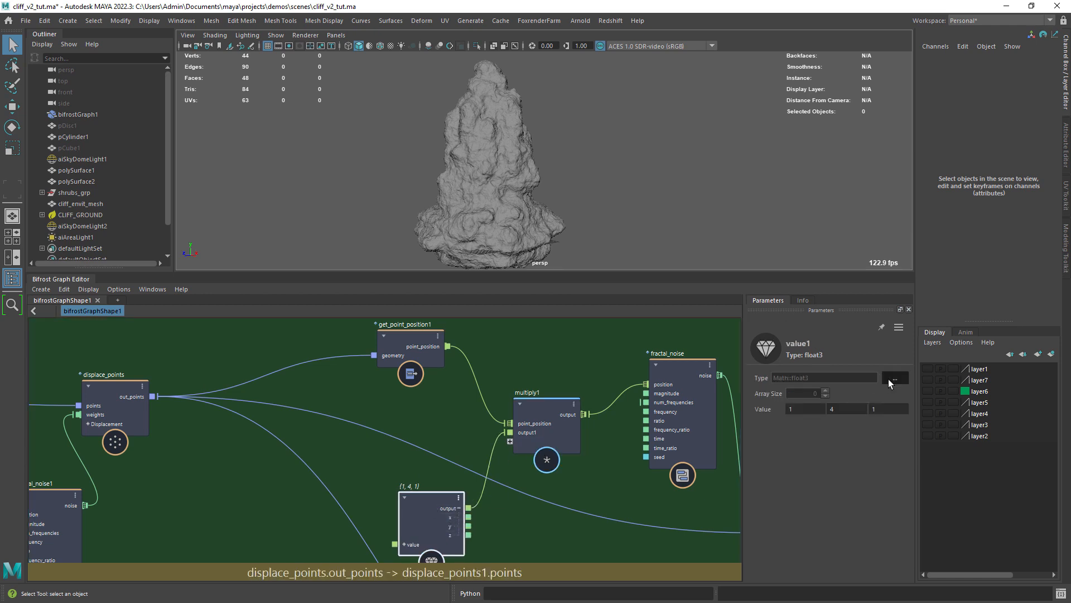
Step: Enter the multiply node values stretching the noise vertically before fractal_noise
text(1.005)
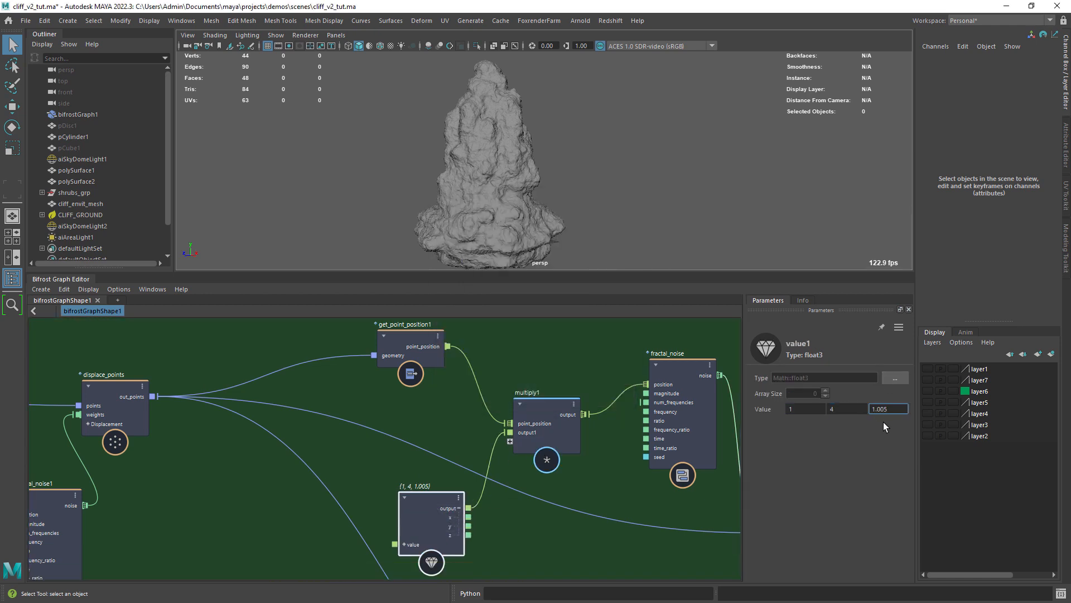
text(1)
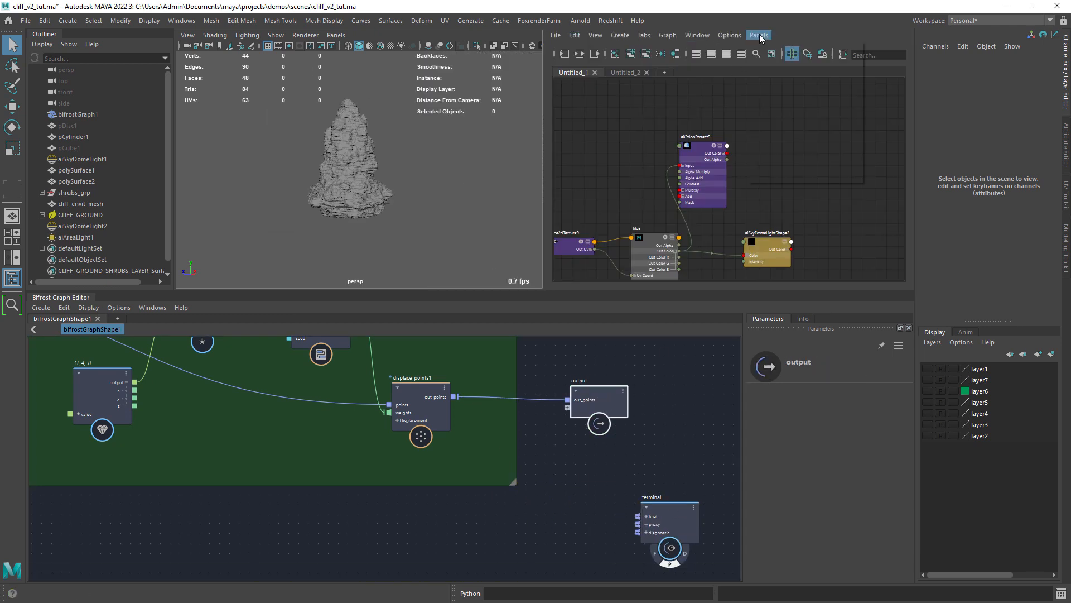
Step: Connect bifrostGeoToMaya1's Maya Mesh[1] output to a new polySurfaceShape3 node
click(78, 114)
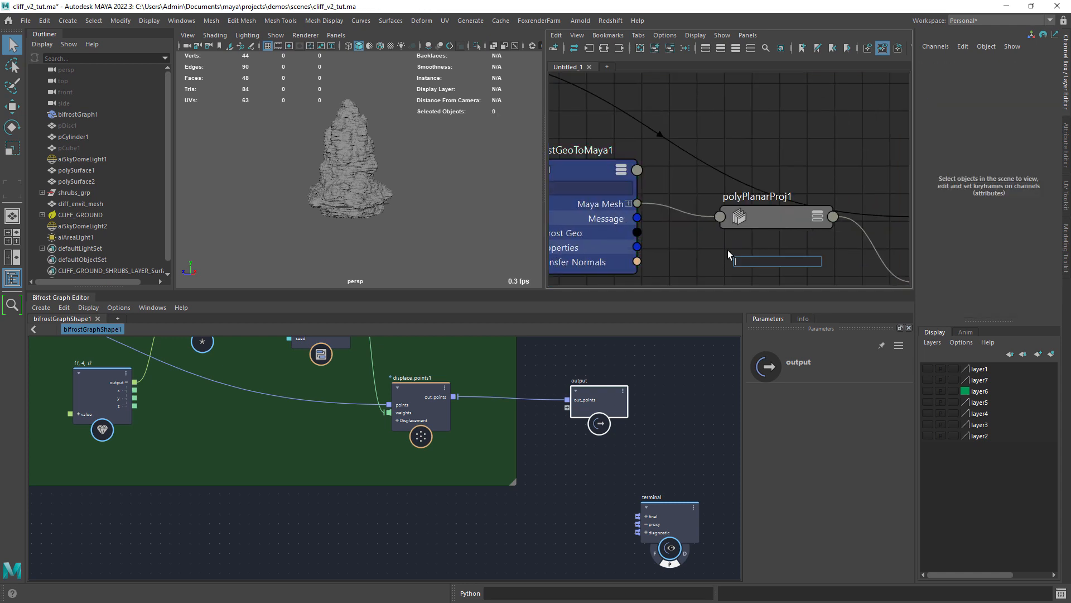
click(776, 272)
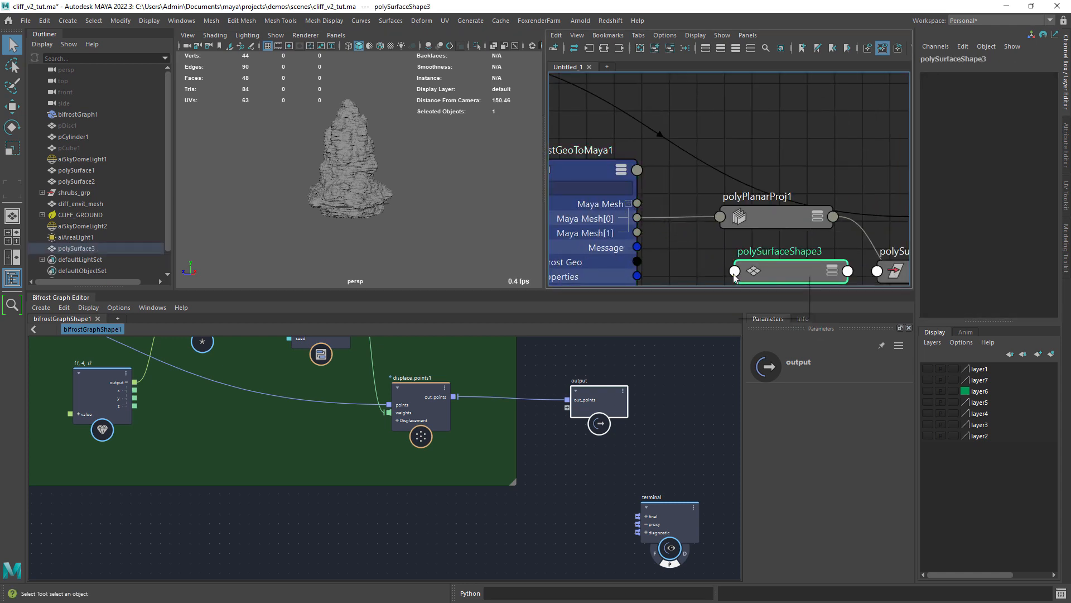
click(629, 181)
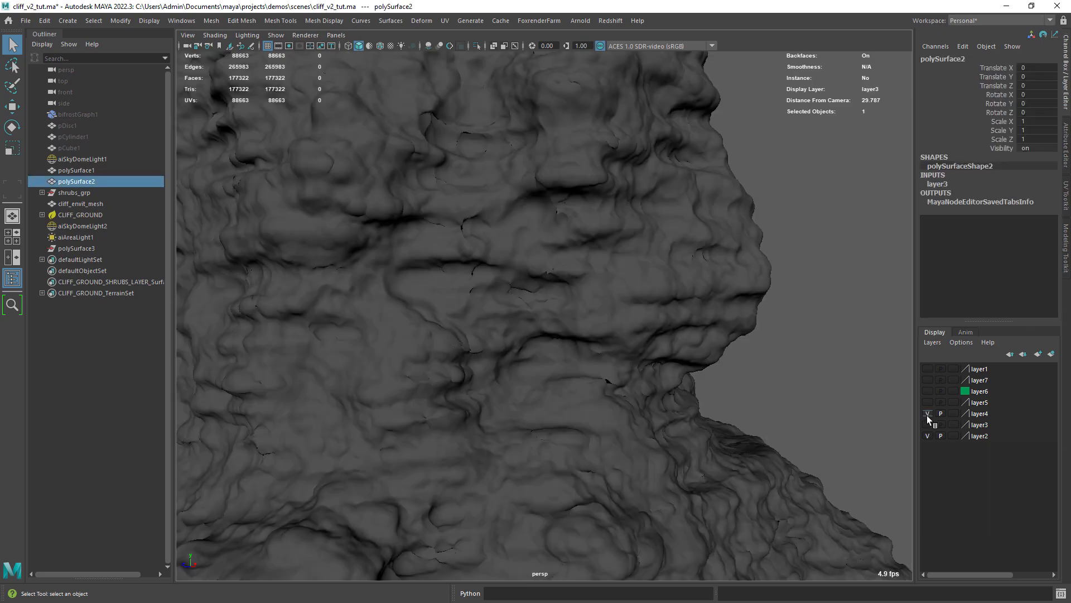
Step: Show display layer4 with the high-resolution rock mesh instead of layer3
click(76, 169)
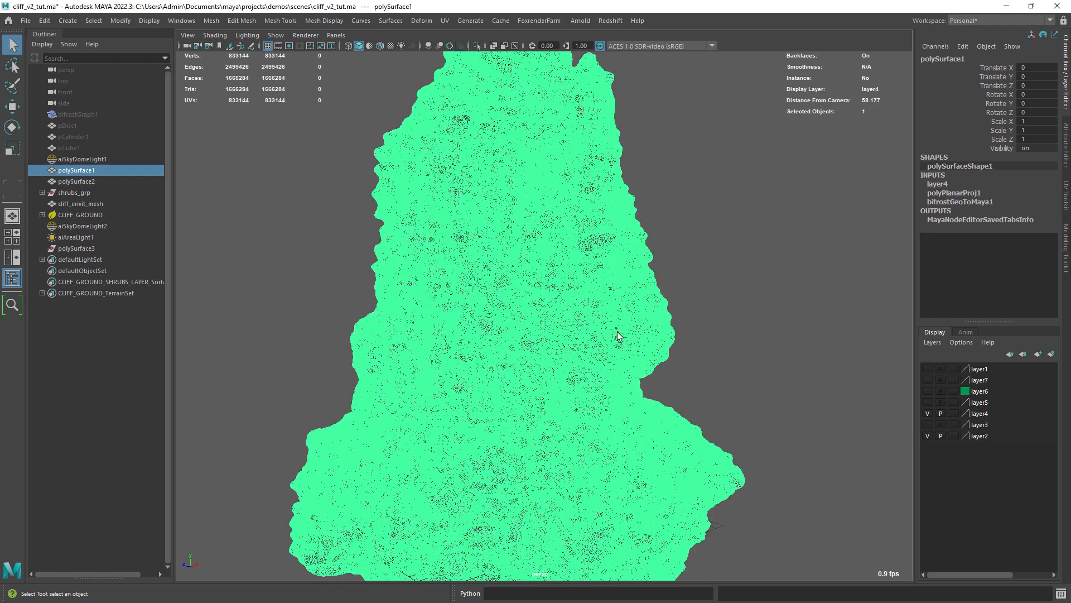
Step: Set the Remesh collapse threshold from the Mesh menu options to lighten the dense rock
click(211, 20)
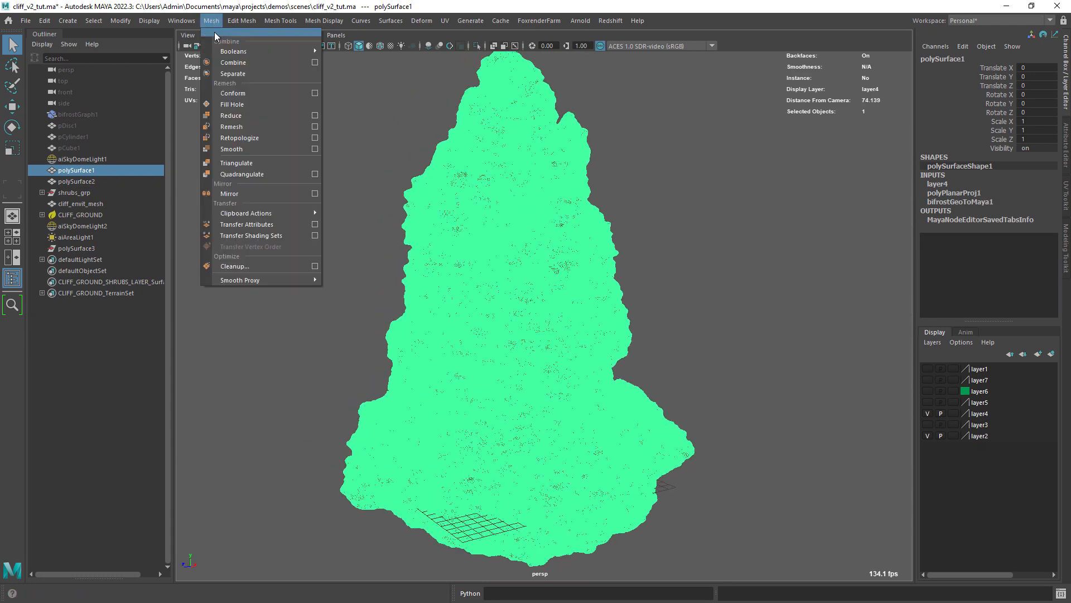
mouse_move(231, 126)
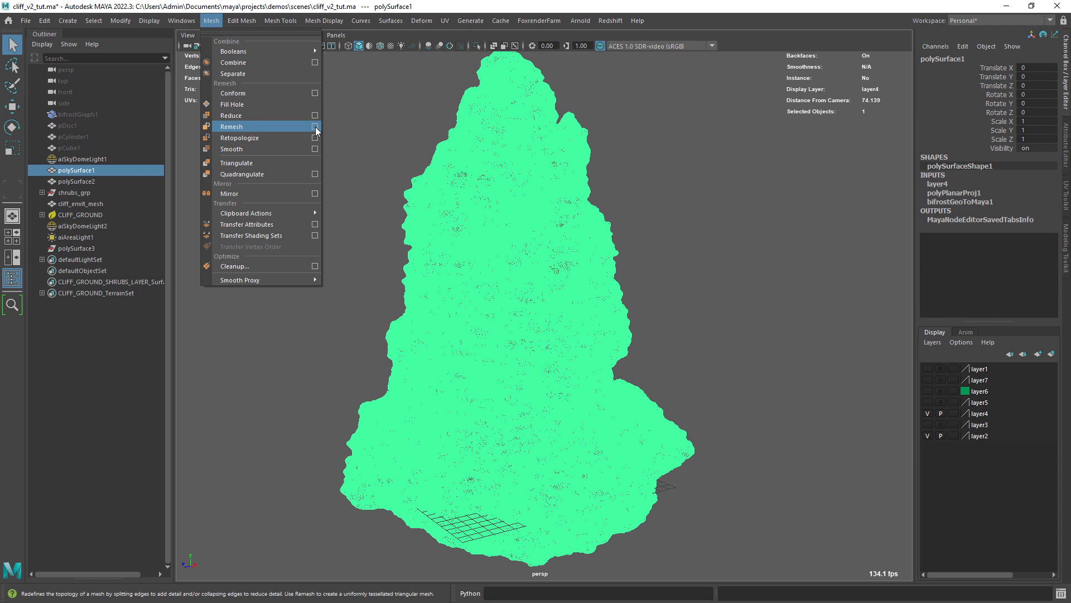
click(315, 128)
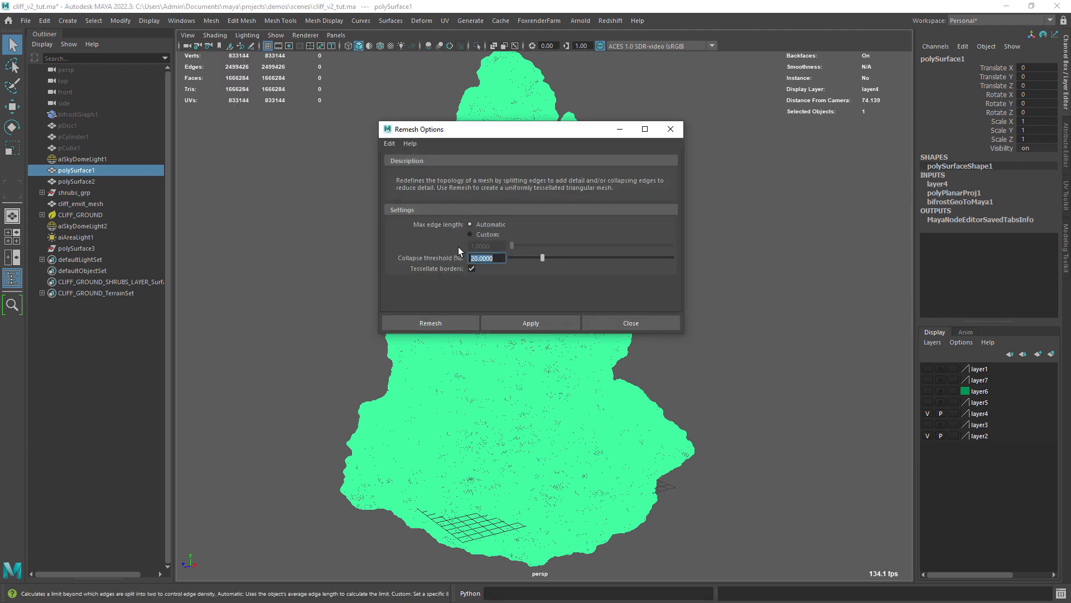
click(629, 322)
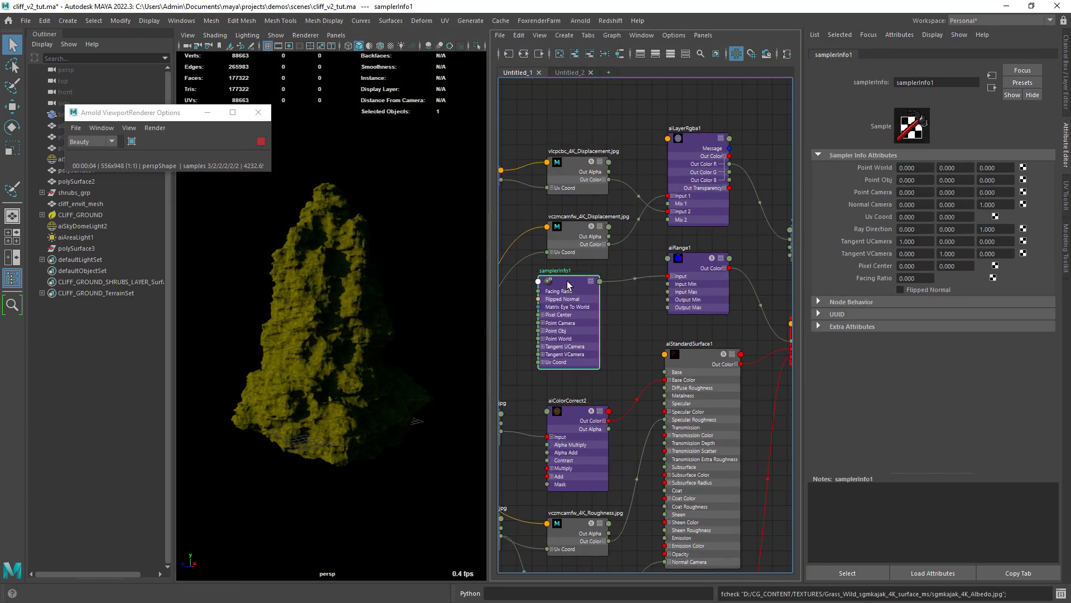
Step: Route samplerInfo facingRatio through aiRange1 into aiMixShader1's Mix and check the displacement file
click(678, 258)
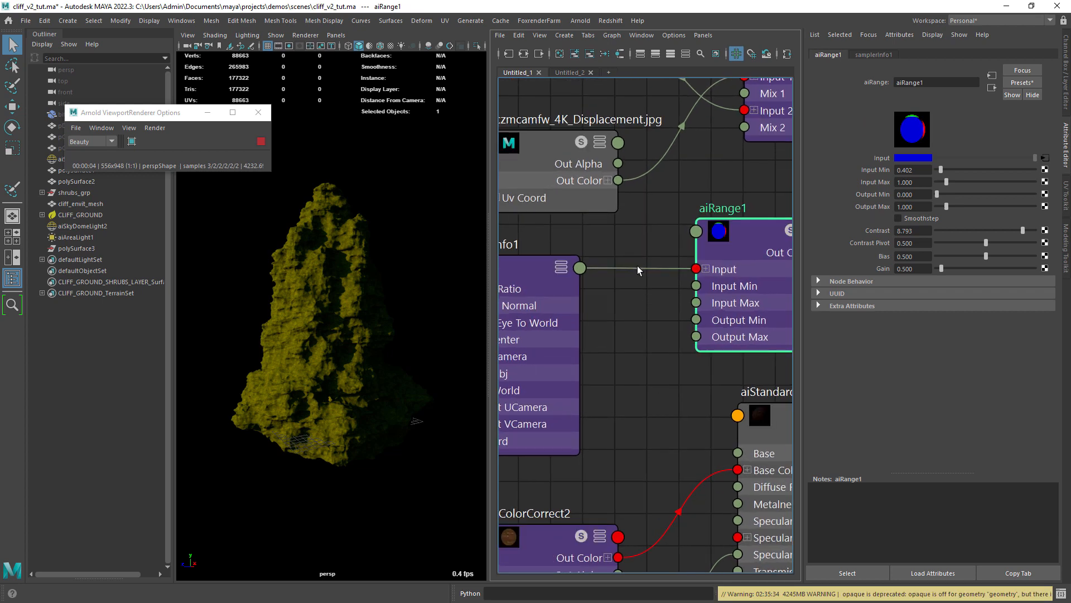
mouse_move(639, 272)
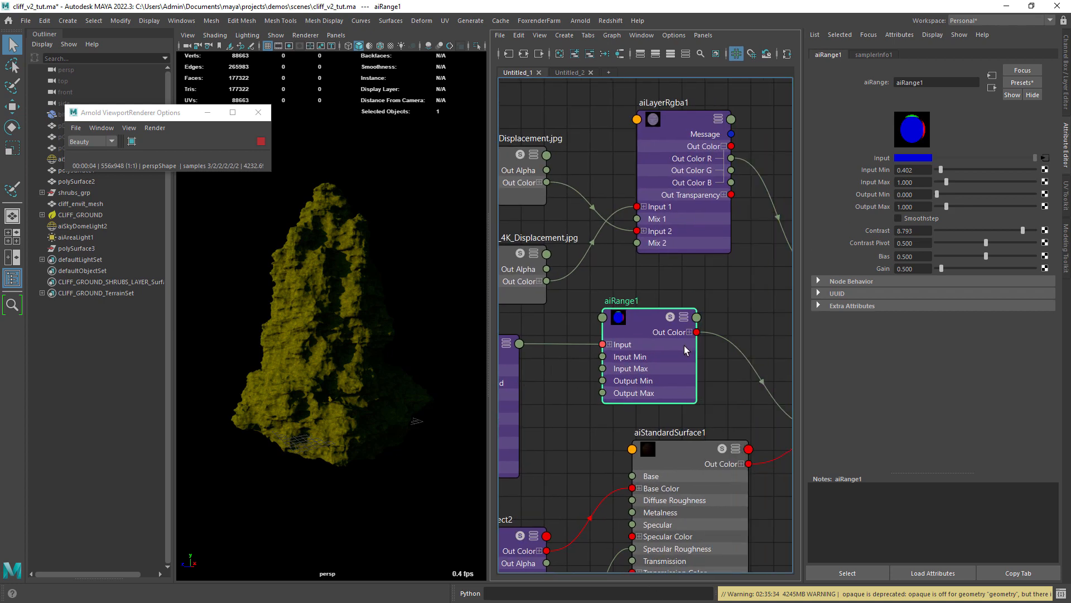
scroll(down, 3)
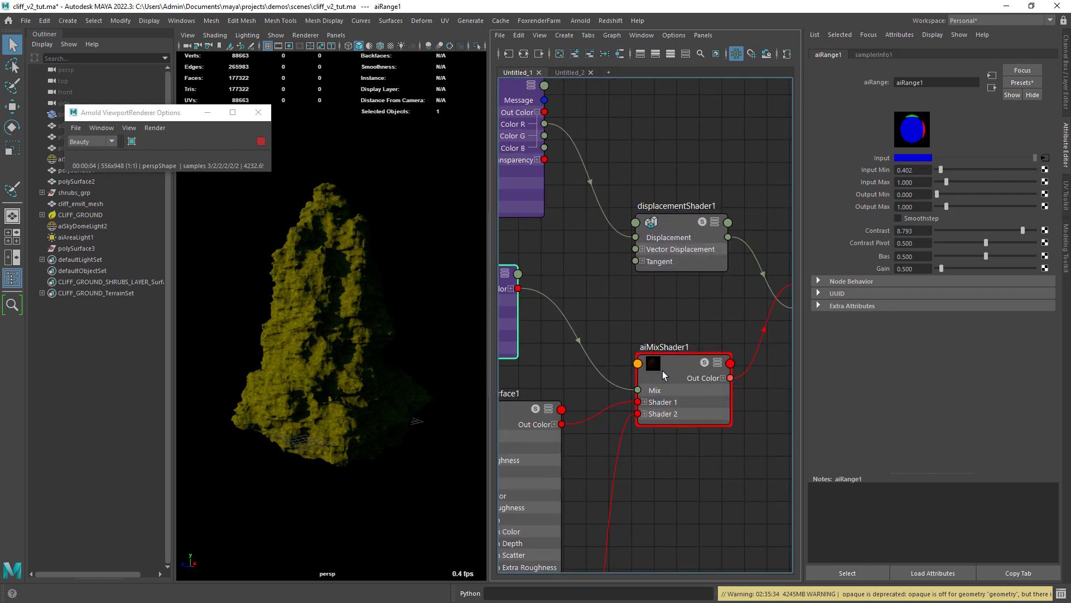
click(663, 361)
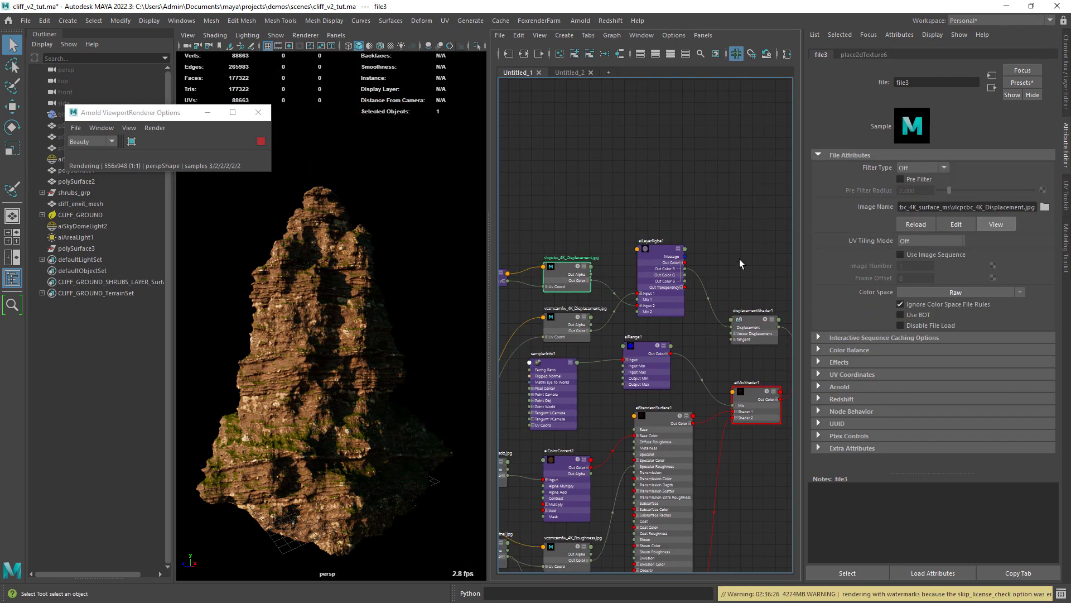
click(566, 321)
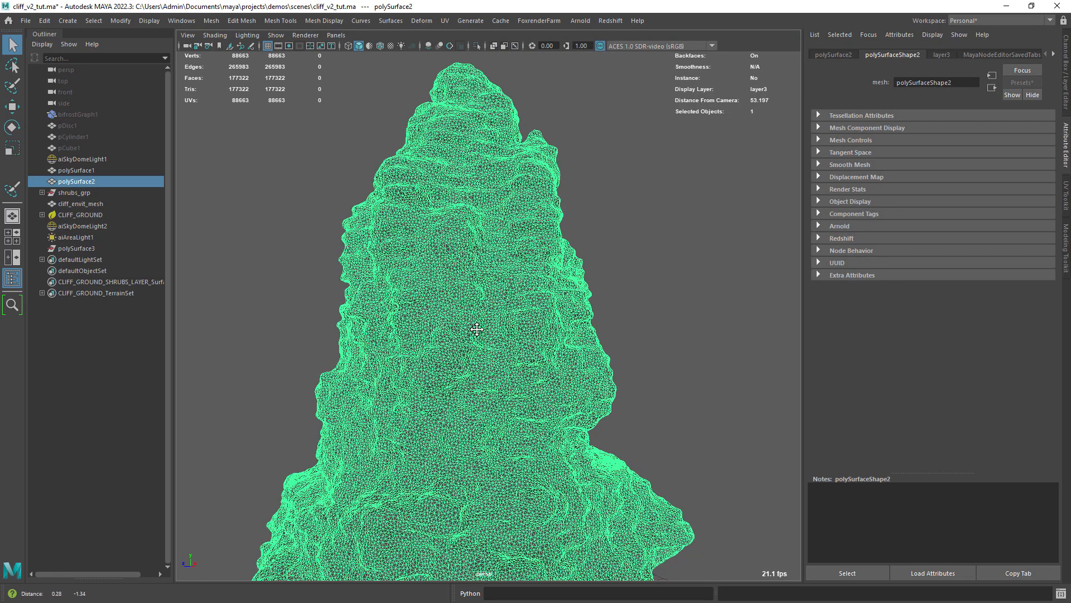
Step: Hide layer4 and layer2 and show layer5 with the simplified cliff scatter mesh
click(44, 20)
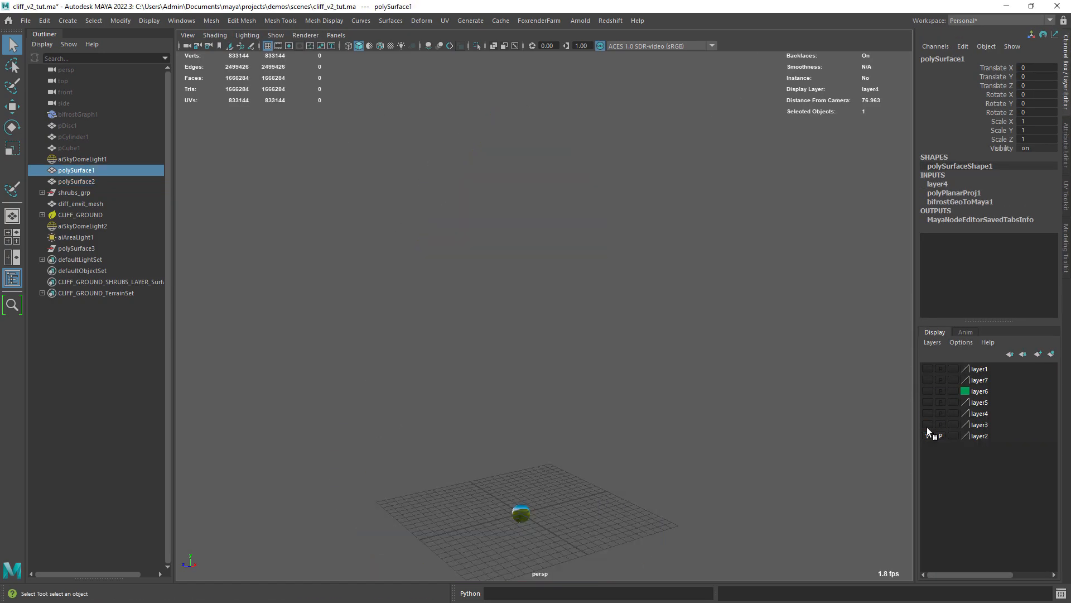
click(81, 203)
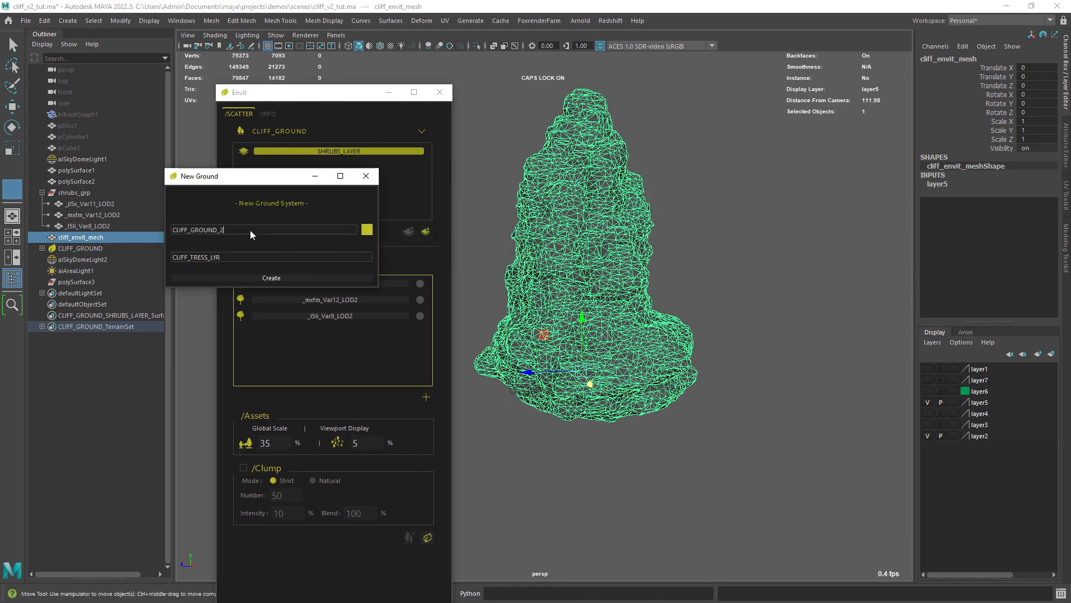
Step: Create a new ground system and add the three shrub assets to it
click(270, 278)
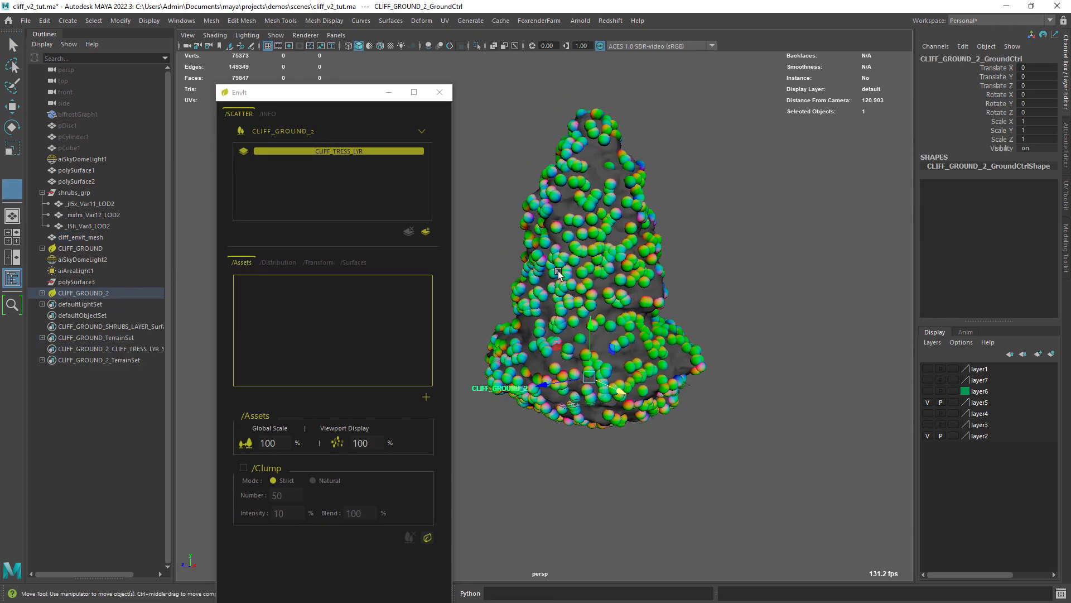
click(278, 261)
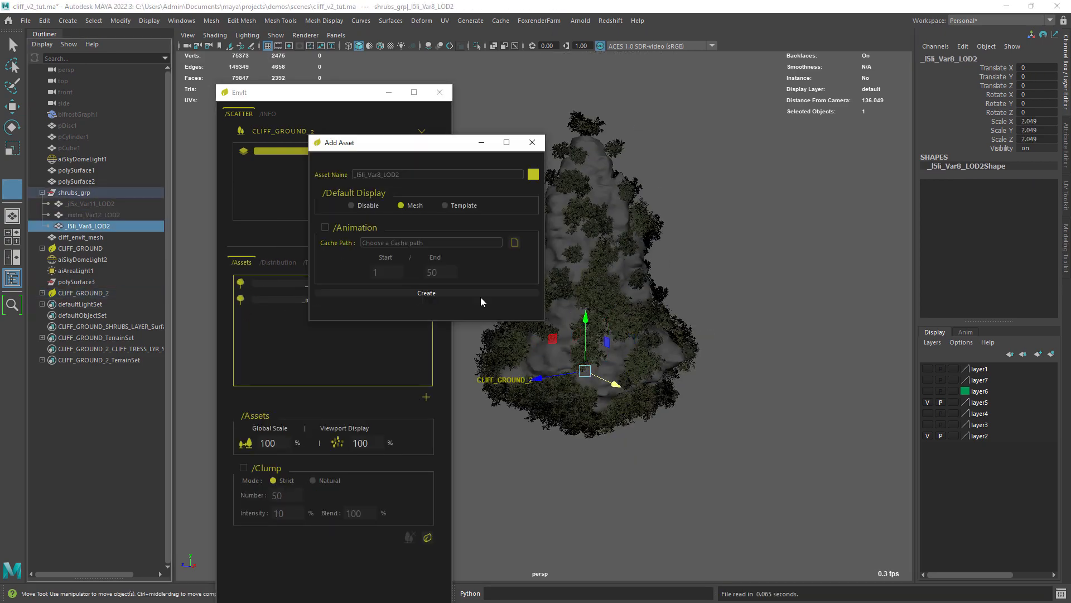
click(425, 292)
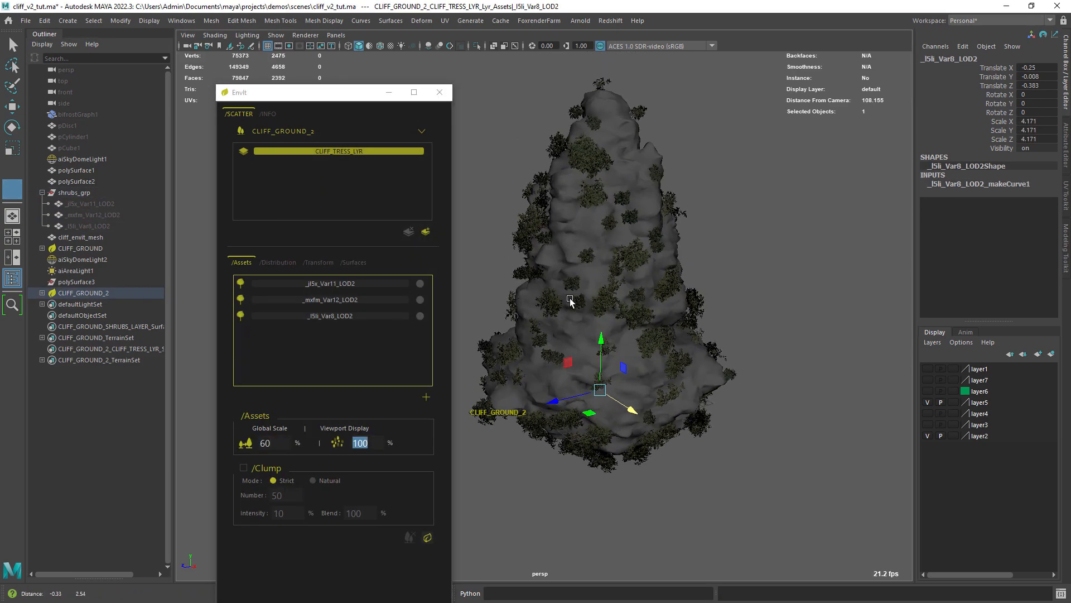
Step: Set Global Scale to 60 and a Random distribution of 1000 plants
click(278, 261)
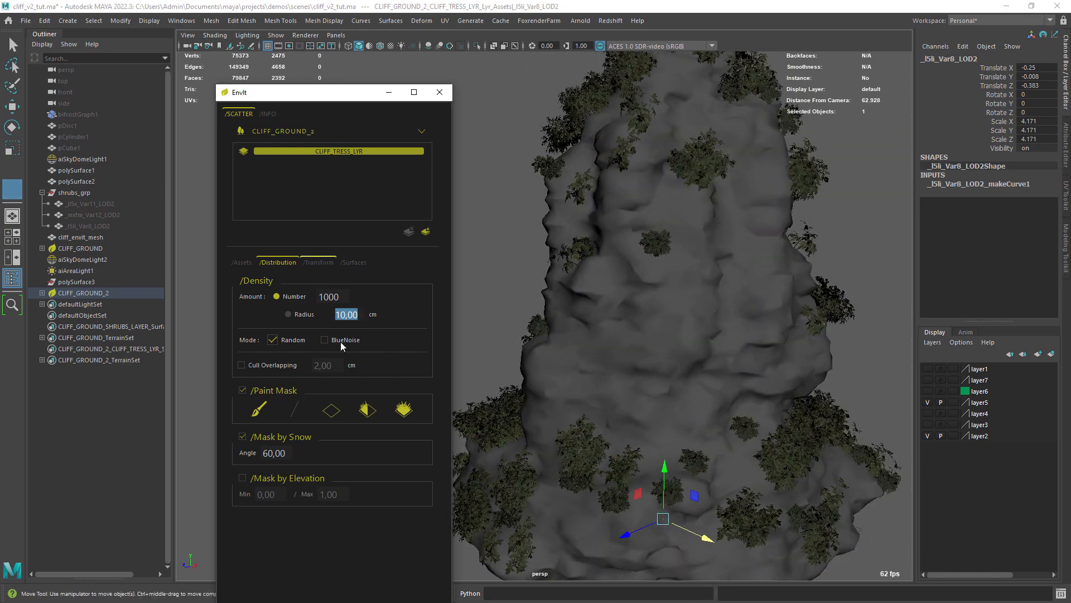
click(318, 261)
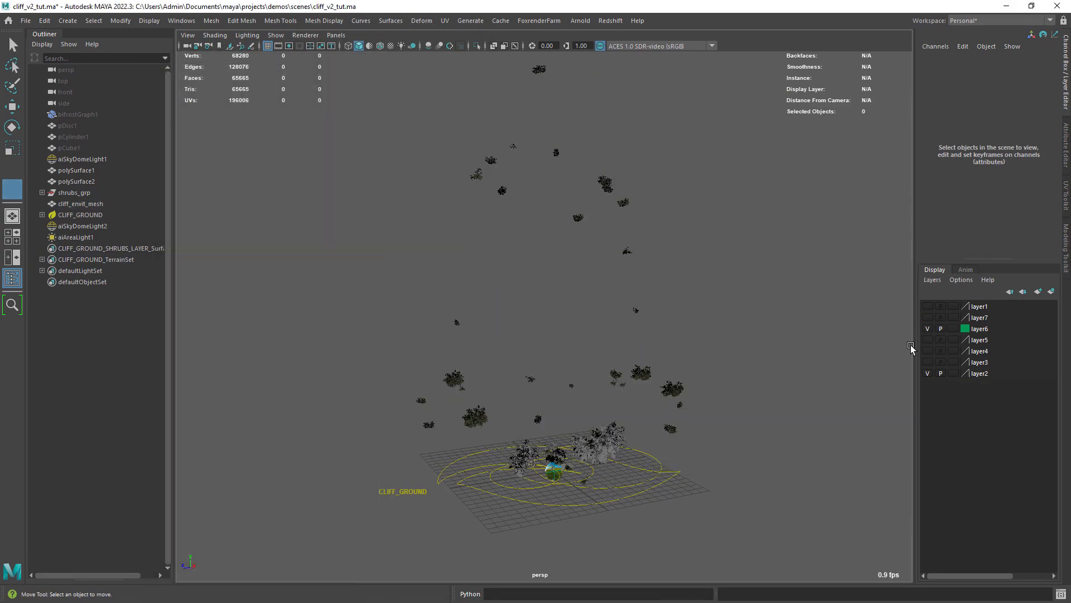
Step: Make layer3 visible to show the cliff mesh and reach Arnold's RenderView command
click(927, 362)
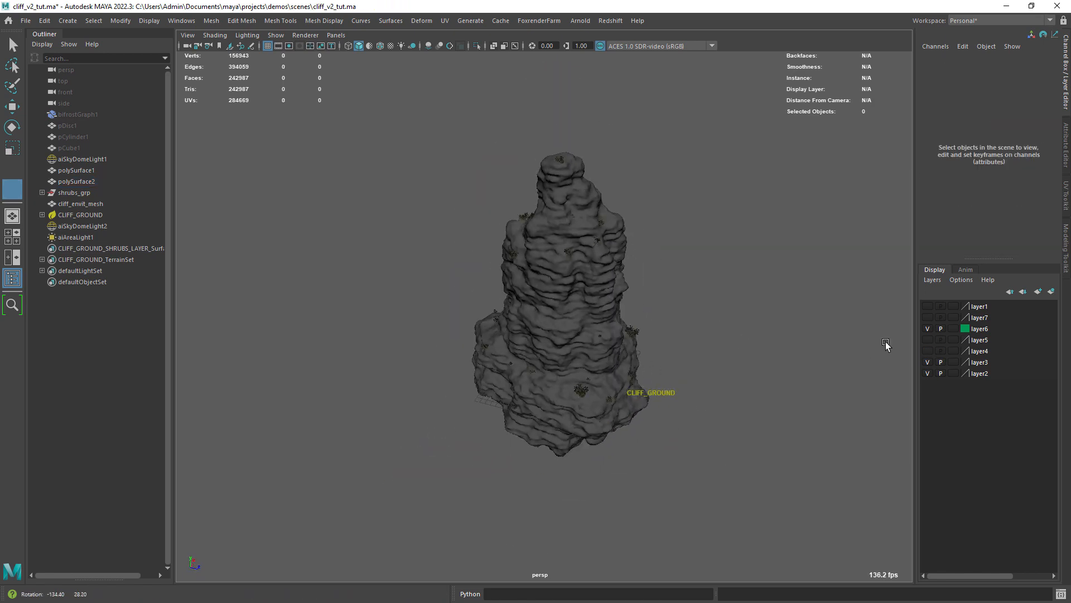
click(580, 21)
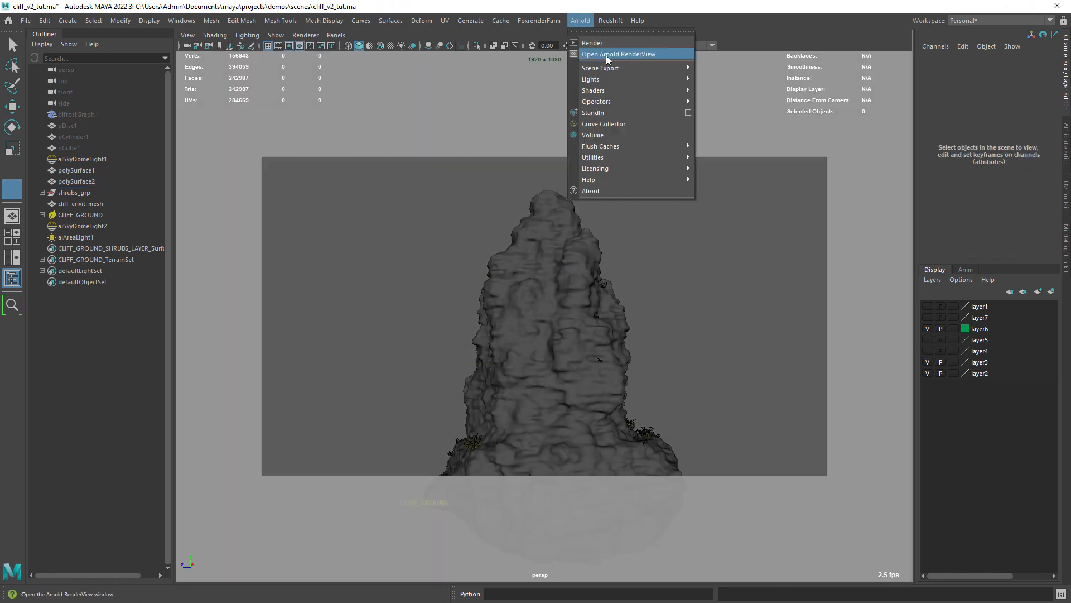